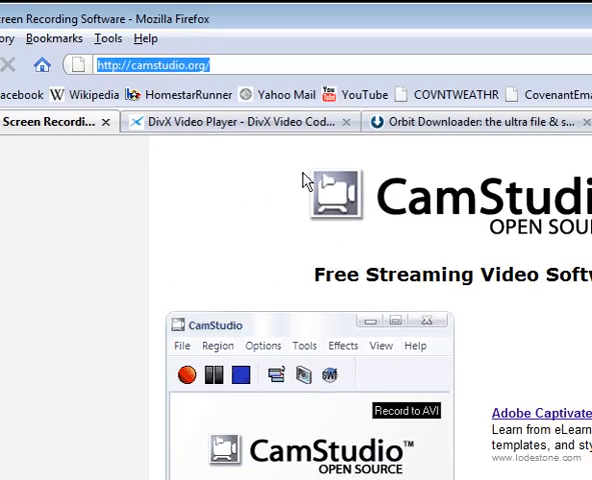
Step: Scroll camstudio.org down to the CamStudio20.exe and CamStudioCodec1.4.zip download links
{"action": "scroll", "scroll_direction": "down", "scroll_amount": 3}
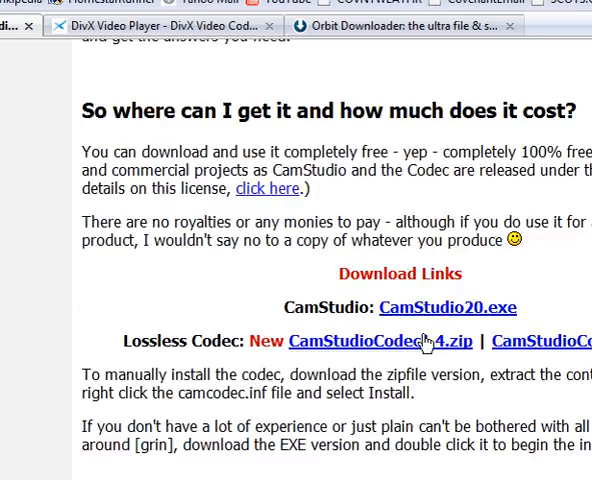
{"action": "scroll", "scroll_direction": "down", "scroll_amount": 3}
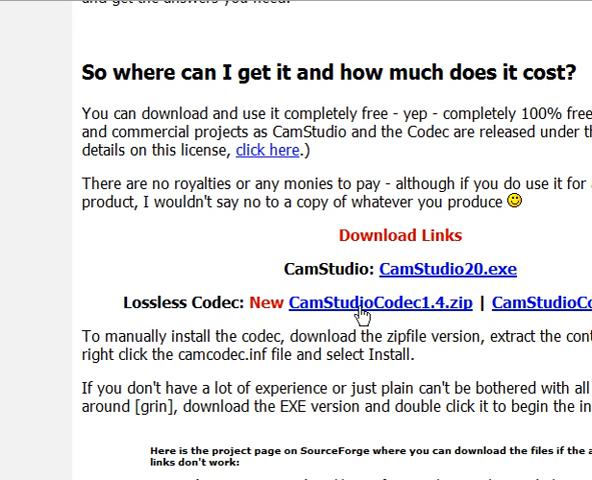
{"action": "mouse_move", "coordinate": [358, 315]}
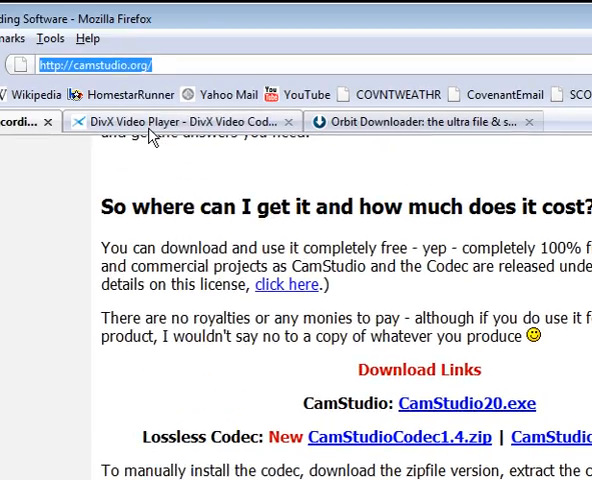
Step: Switch to the DivX Video Player tab and scroll its Windows 6.8 download page
{"action": "left_click", "coordinate": [180, 121]}
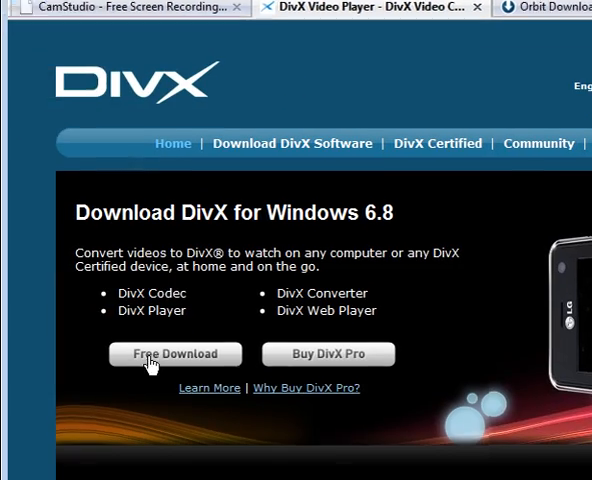
{"action": "scroll", "scroll_direction": "down", "scroll_amount": 3}
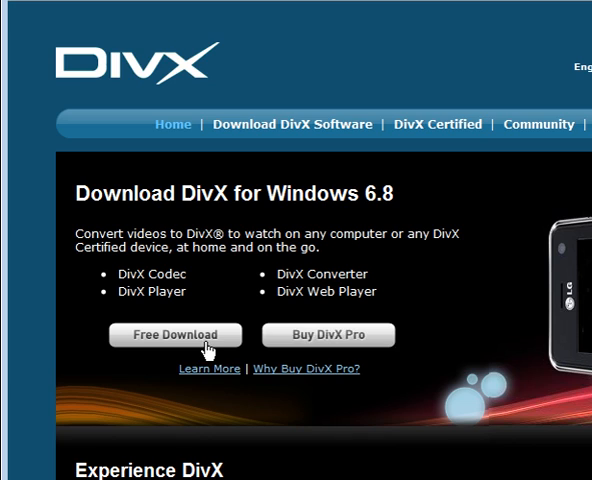
{"action": "mouse_move", "coordinate": [228, 345]}
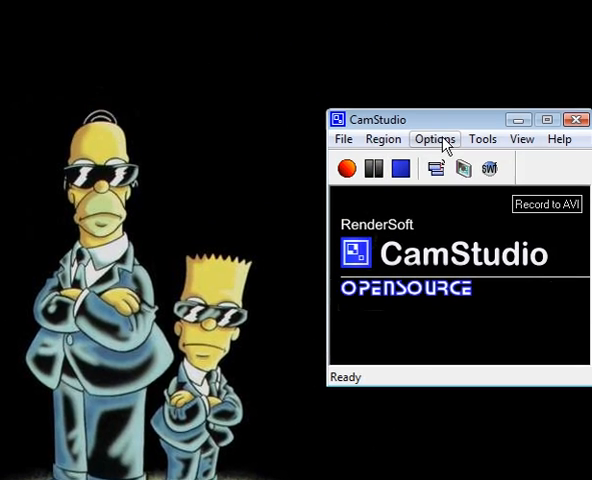
Step: Open Options > Video Options and check the compressor list, keeping DivX 6.8.4 selected
{"action": "left_click", "coordinate": [434, 138]}
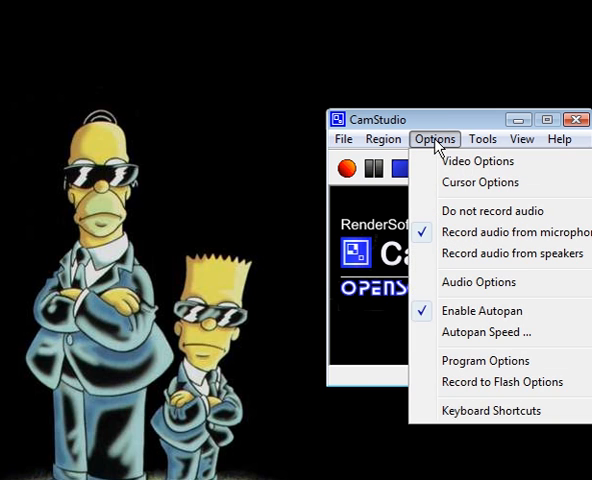
{"action": "left_click", "coordinate": [479, 161]}
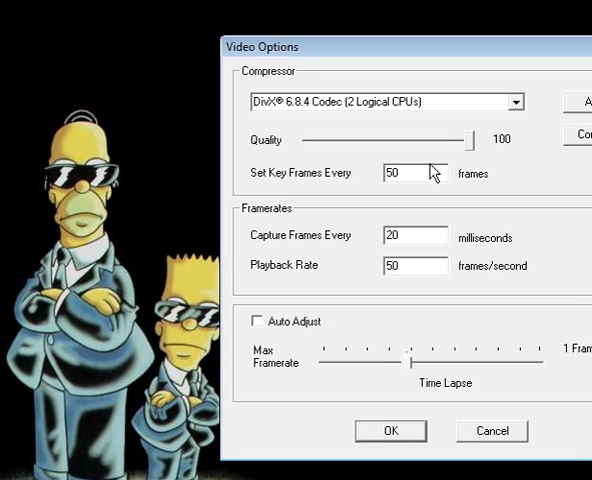
{"action": "left_click", "coordinate": [516, 102]}
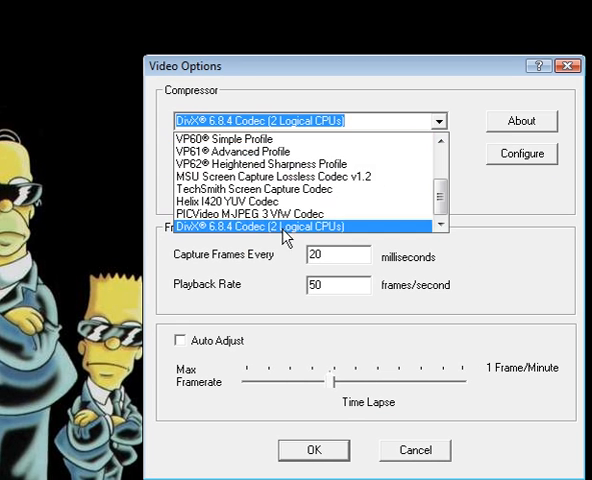
{"action": "left_click", "coordinate": [300, 226]}
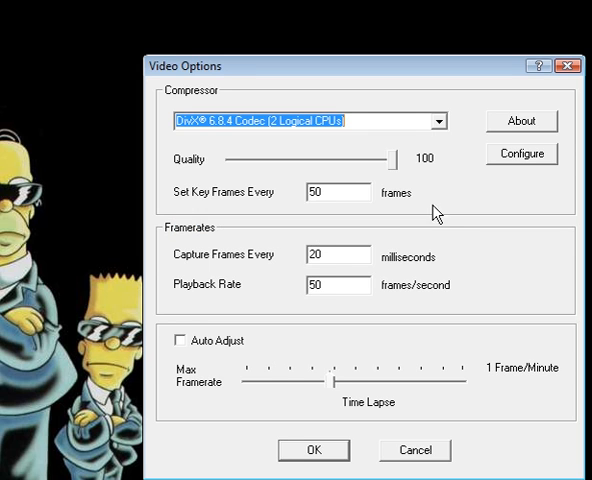
{"action": "left_click", "coordinate": [522, 154]}
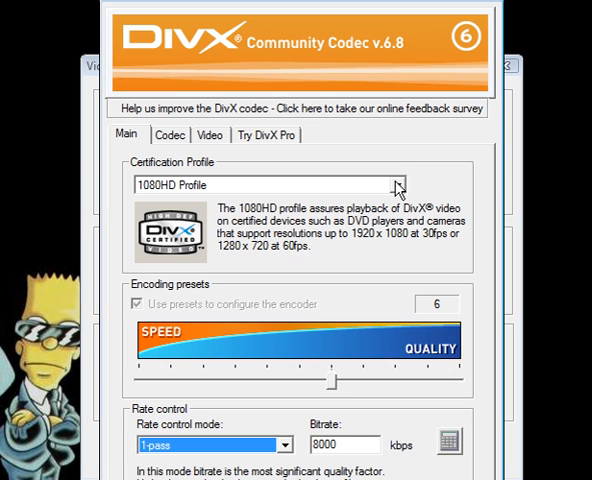
{"action": "left_click", "coordinate": [399, 185]}
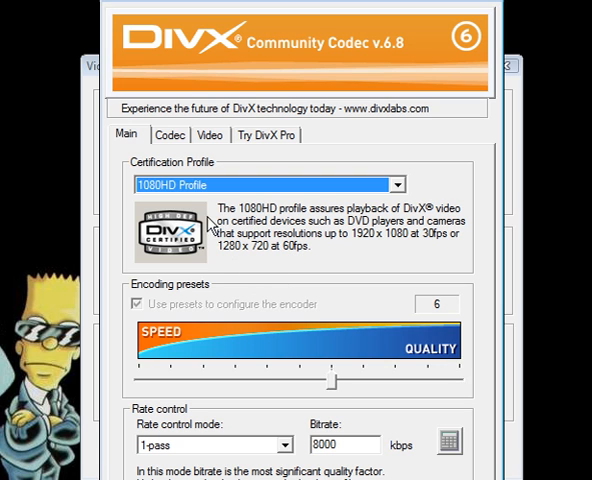
{"action": "left_click", "coordinate": [182, 134]}
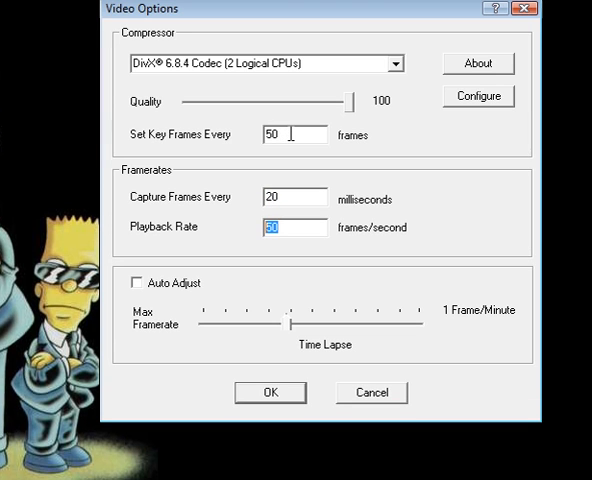
{"action": "left_click", "coordinate": [292, 134]}
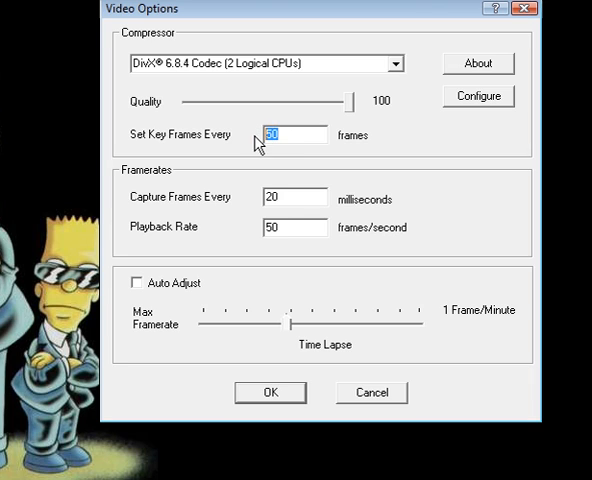
{"action": "left_click", "coordinate": [294, 227]}
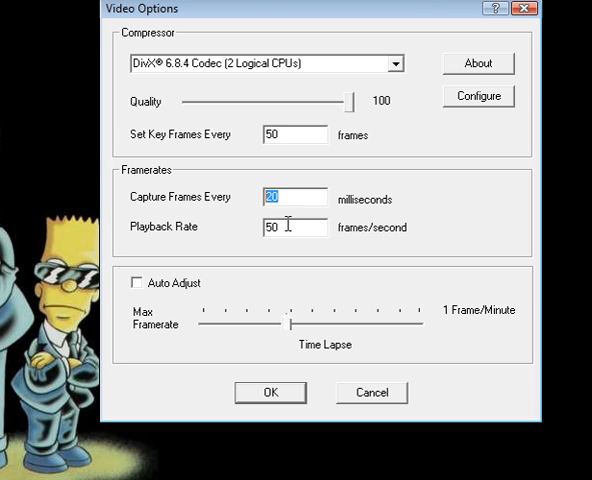
{"action": "left_click", "coordinate": [293, 227]}
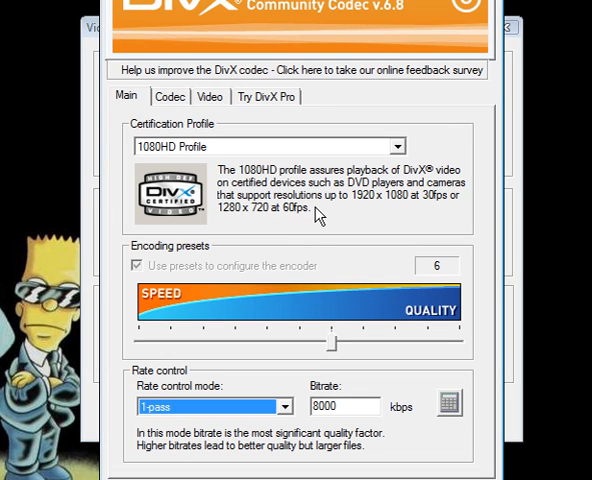
{"action": "mouse_move", "coordinate": [305, 231]}
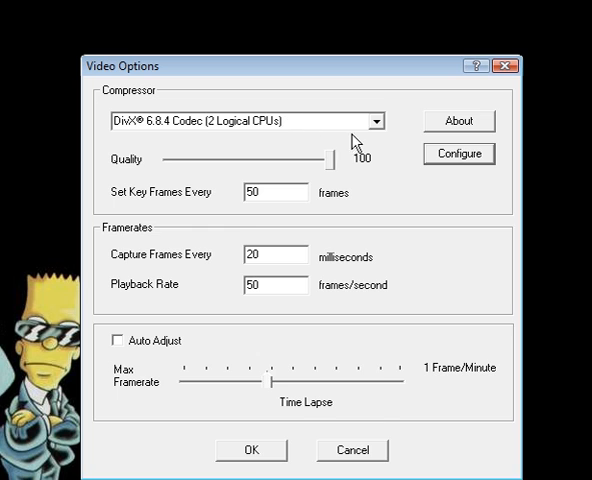
Step: Choose CamStudio Lossless Codec v1.4 and set the capture interval to 5 ms
{"action": "left_click", "coordinate": [375, 120]}
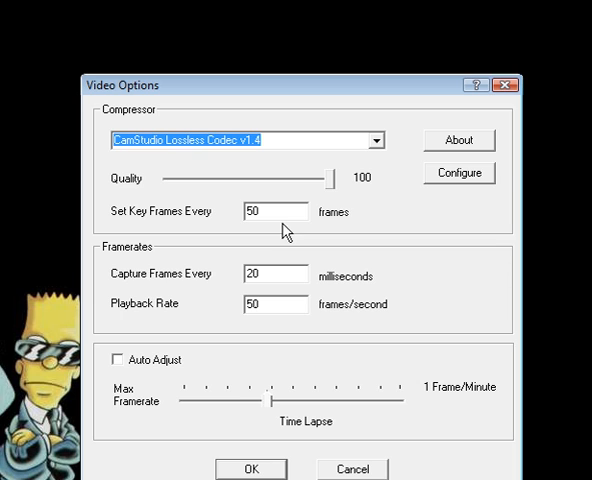
{"action": "mouse_move", "coordinate": [274, 210]}
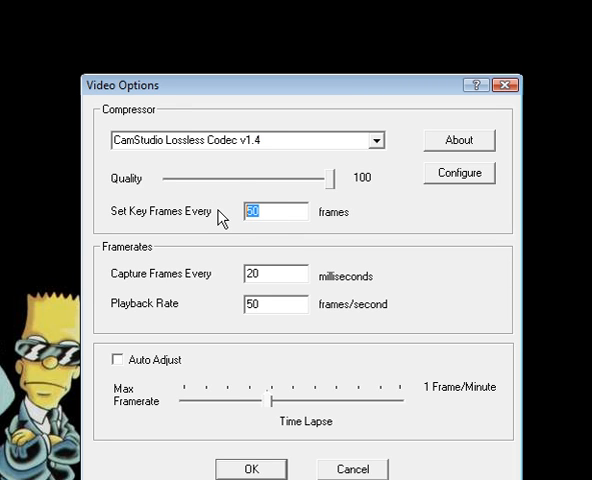
{"action": "left_click", "coordinate": [275, 304]}
{"action": "type", "text": "200"}
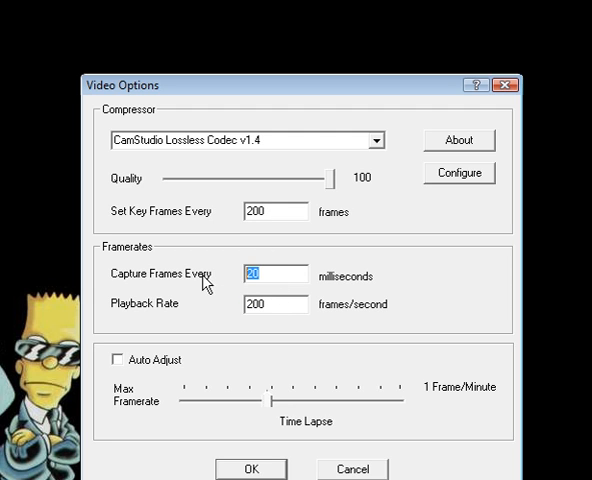
{"action": "type", "text": "5"}
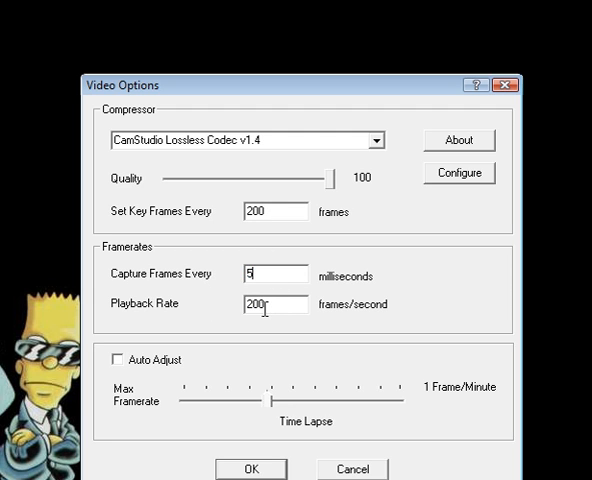
{"action": "mouse_move", "coordinate": [260, 310]}
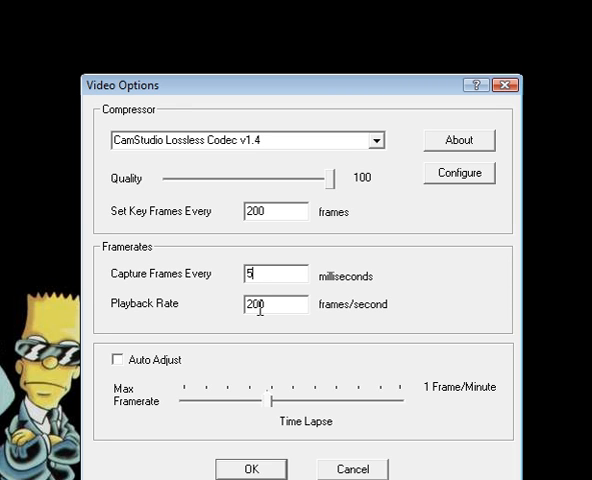
{"action": "mouse_move", "coordinate": [240, 321]}
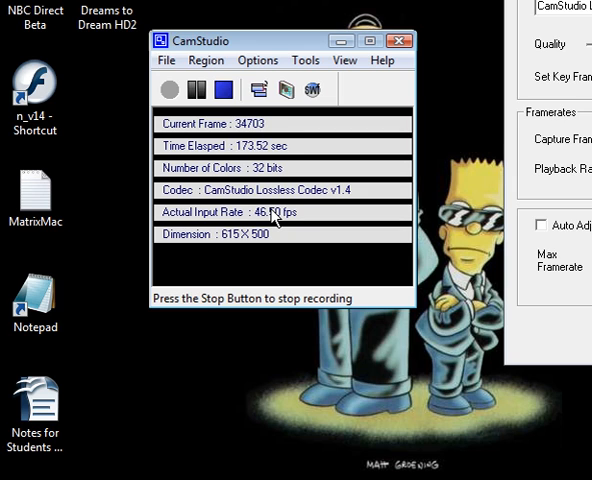
{"action": "mouse_move", "coordinate": [360, 180]}
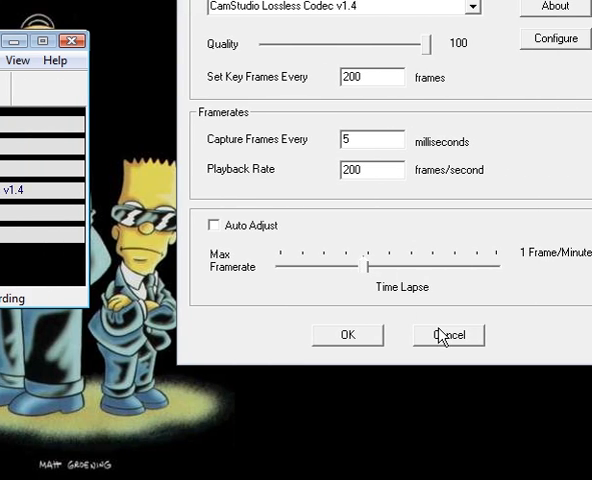
Step: Close the Video Options dialog with 5 ms capture and 200 fps playback applied
{"action": "left_click", "coordinate": [447, 334]}
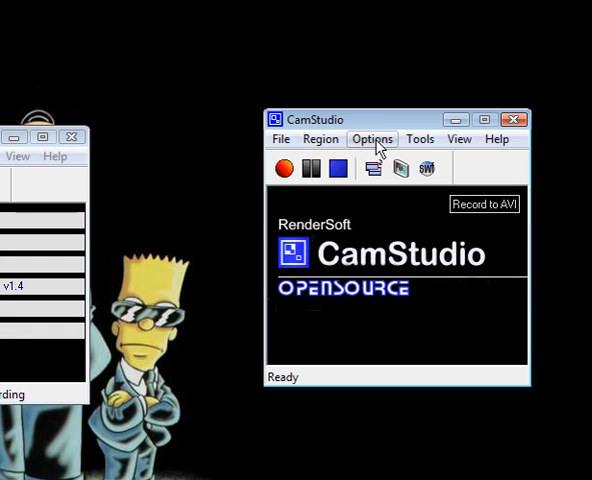
Step: Set Program Options > Recording Thread Priority to Highest
{"action": "left_click", "coordinate": [372, 138]}
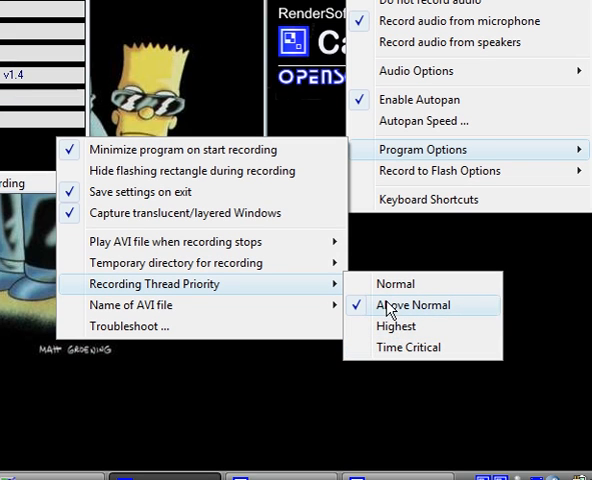
{"action": "mouse_move", "coordinate": [389, 326]}
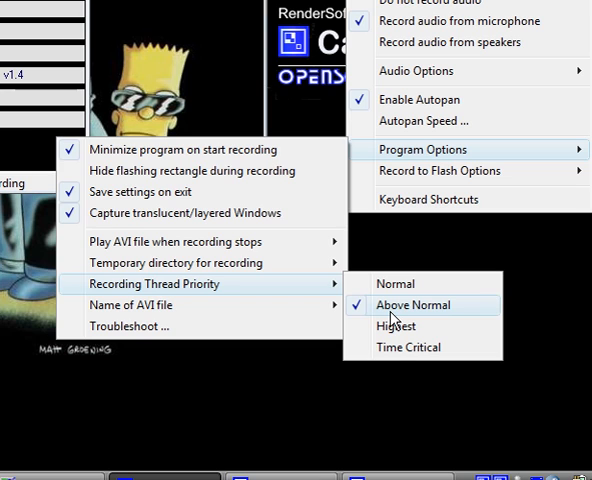
{"action": "left_click", "coordinate": [413, 305]}
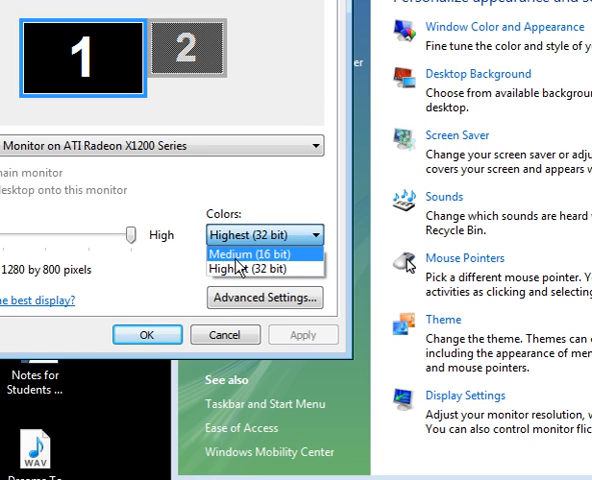
Step: Keep the display colour depth at Highest (32 bit)
{"action": "left_click", "coordinate": [250, 268]}
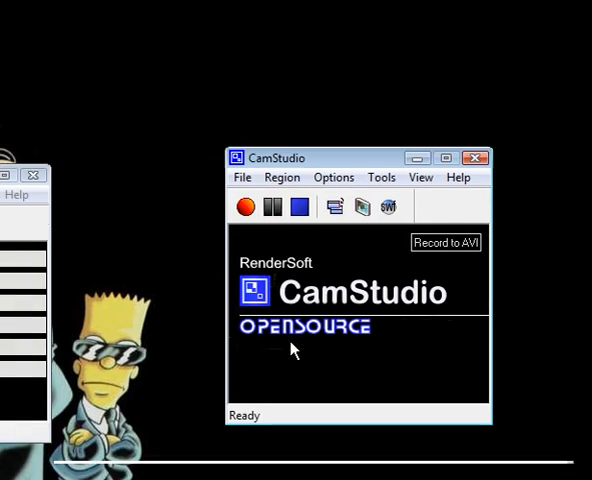
Step: Switch to Firefox and scroll the FAQ through Performance, Stability and Miscellaneous questions
{"action": "left_click", "coordinate": [245, 206]}
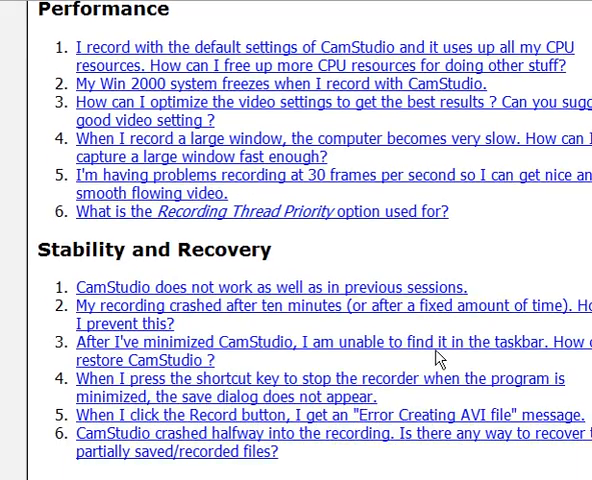
{"action": "scroll", "scroll_direction": "down", "scroll_amount": 3}
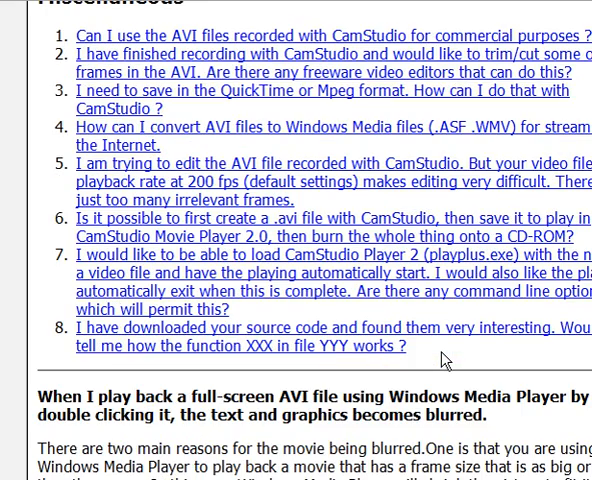